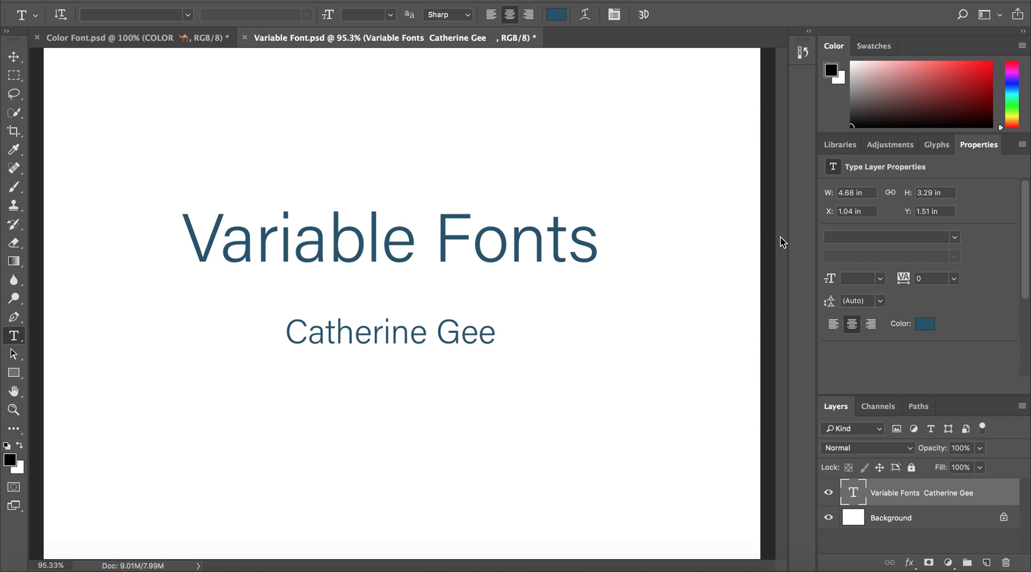
mouse_move(156, 37)
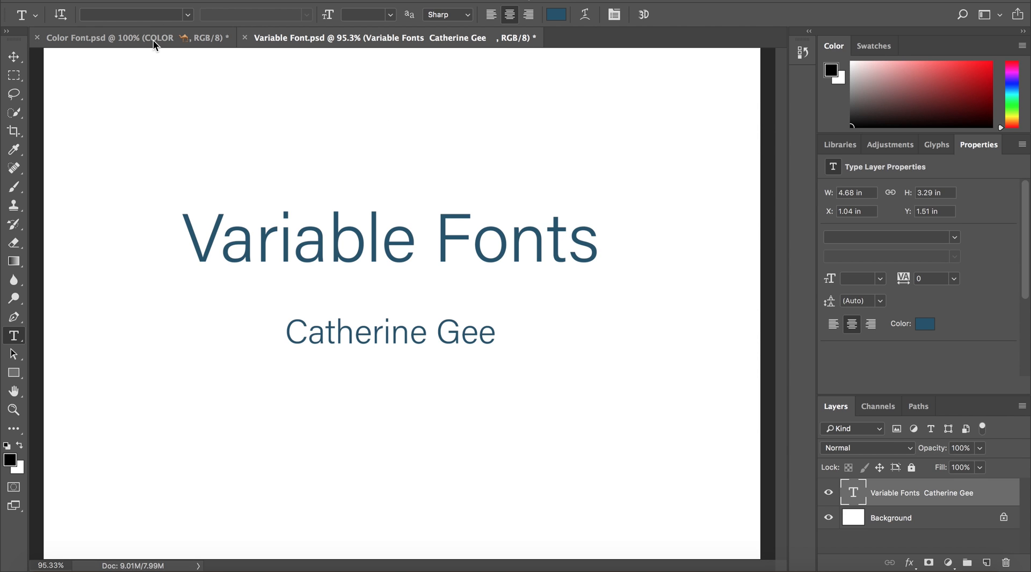
Browse the EmojiOne glyph set in the Color Font document, then return to the Variable Font document.
click(105, 37)
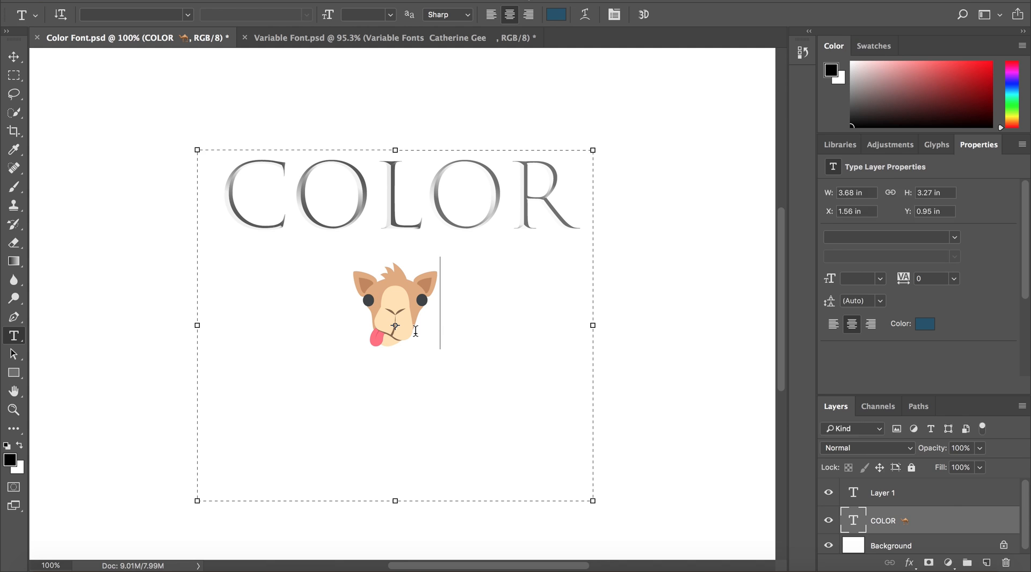
click(934, 144)
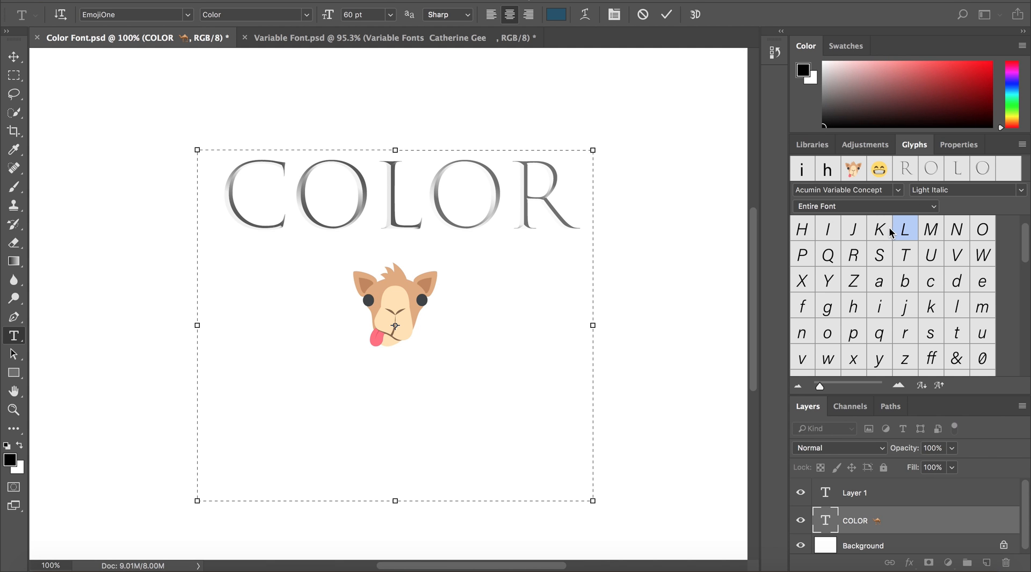
click(847, 190)
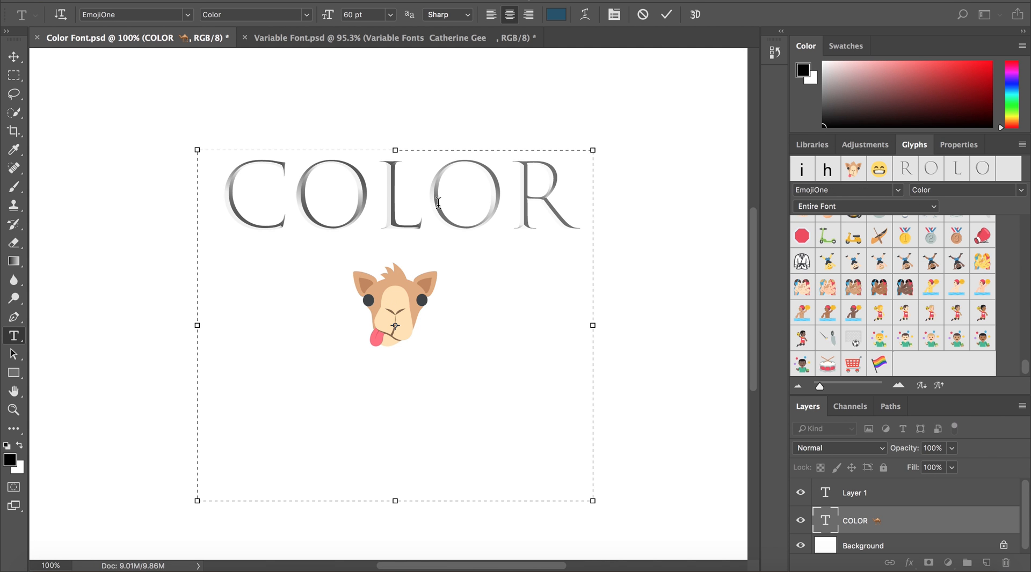
click(131, 14)
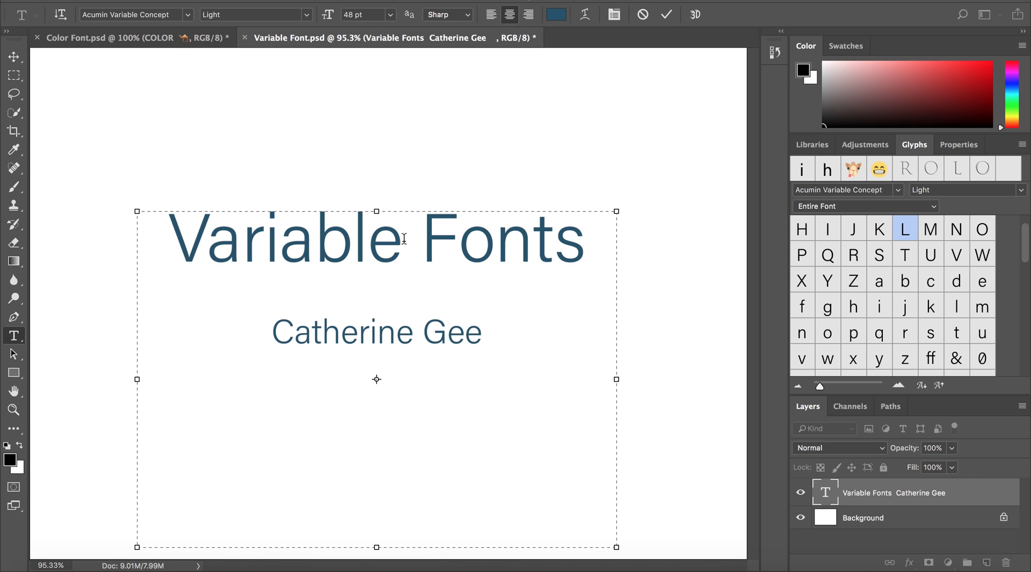
Display the Type Layer Properties with Weight 900 and Width 50 sliders for the title.
click(958, 144)
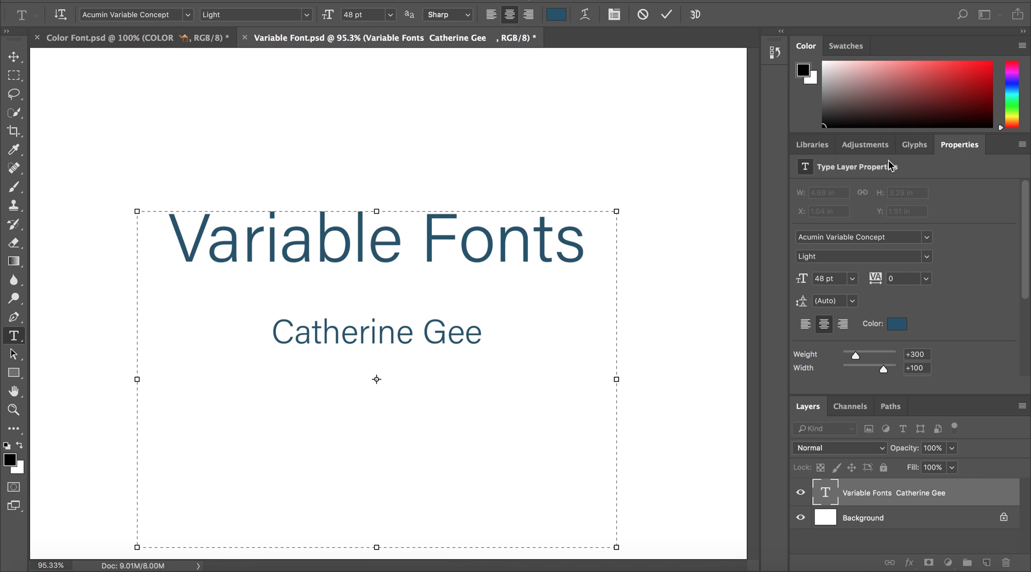
click(194, 238)
text(variable)
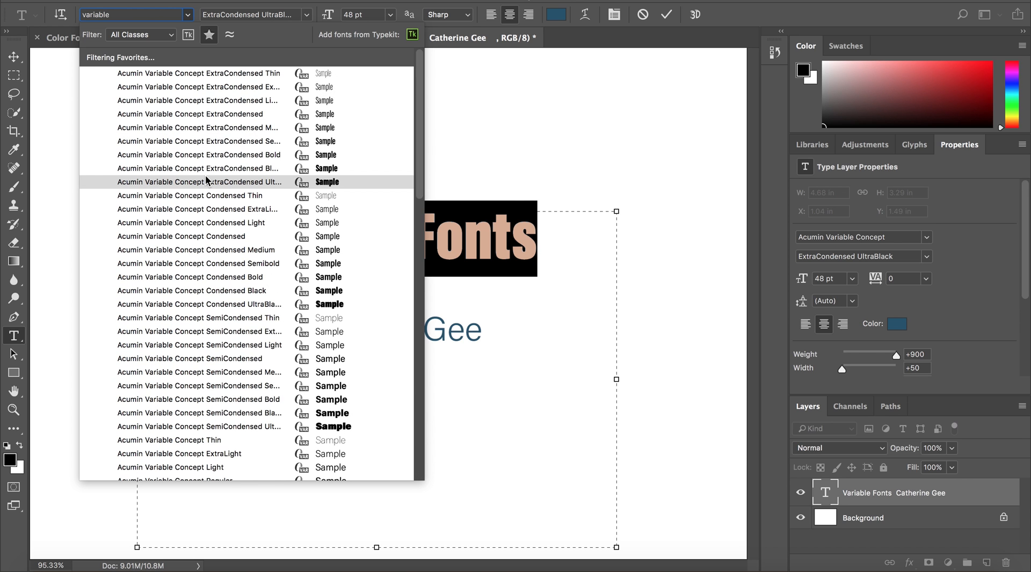
Apply Acumin Variable Concept ExtraCondensed Light to the title from the variable fonts list.
click(197, 101)
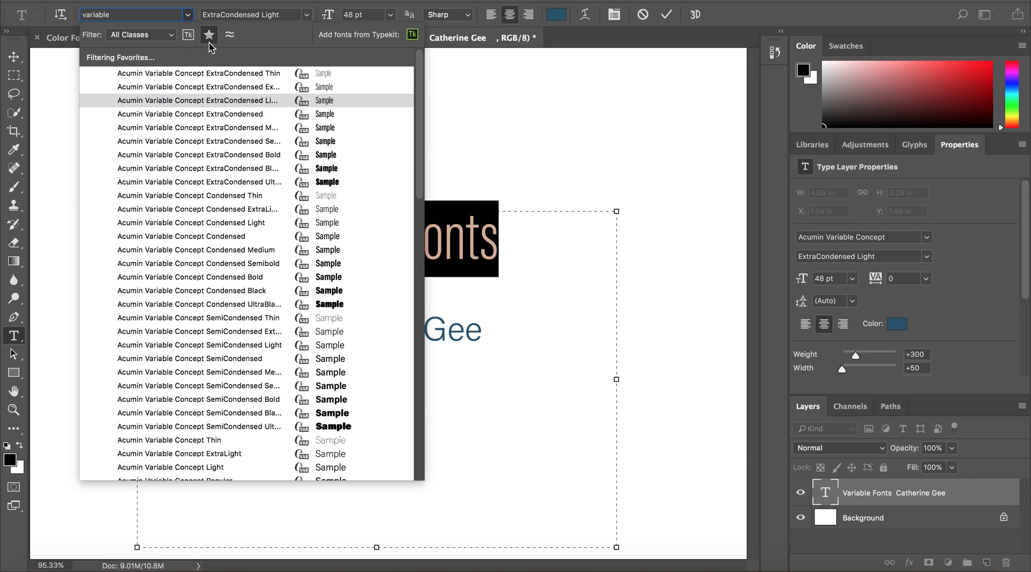
click(208, 34)
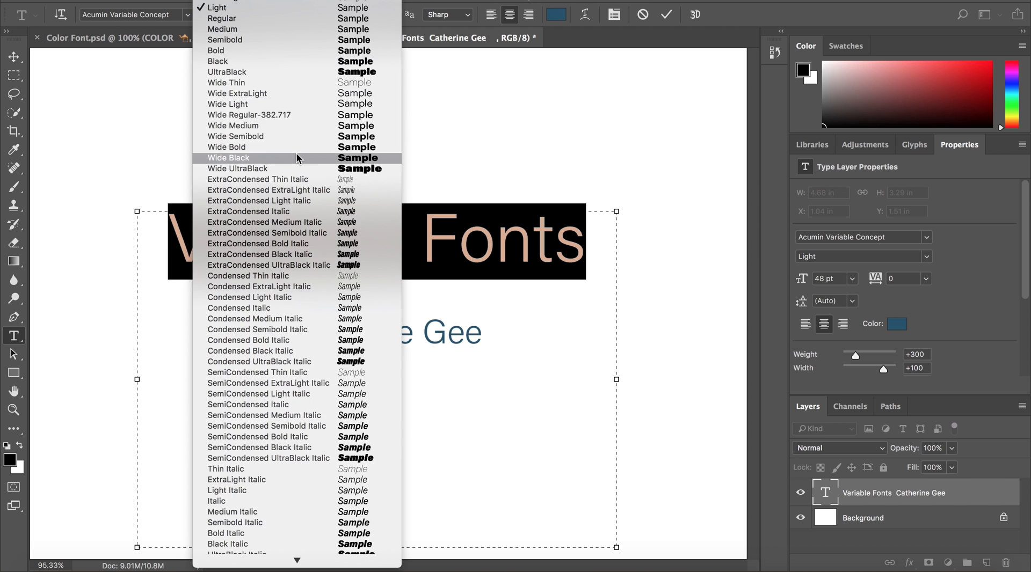
scroll(up, 3)
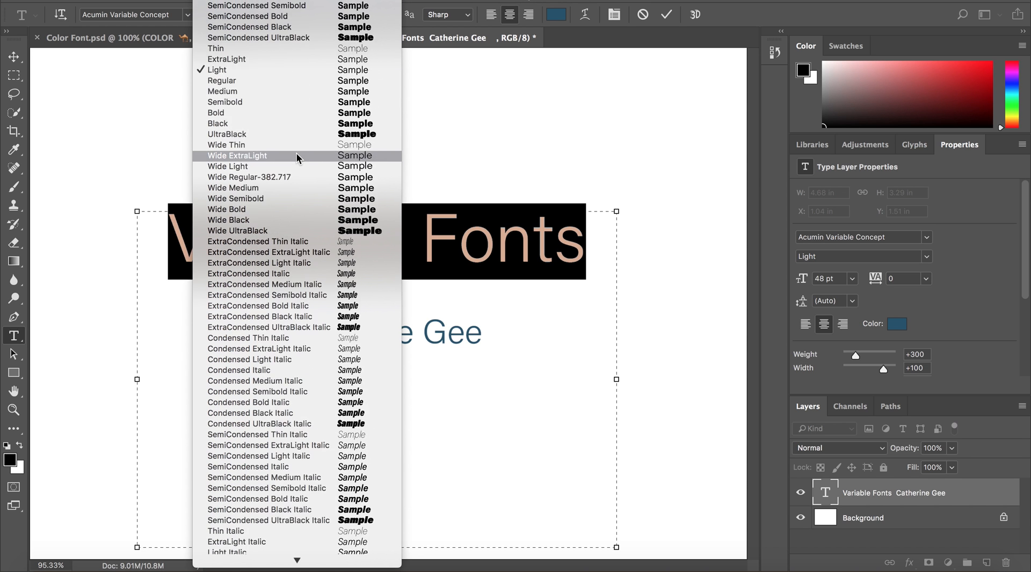
click(215, 70)
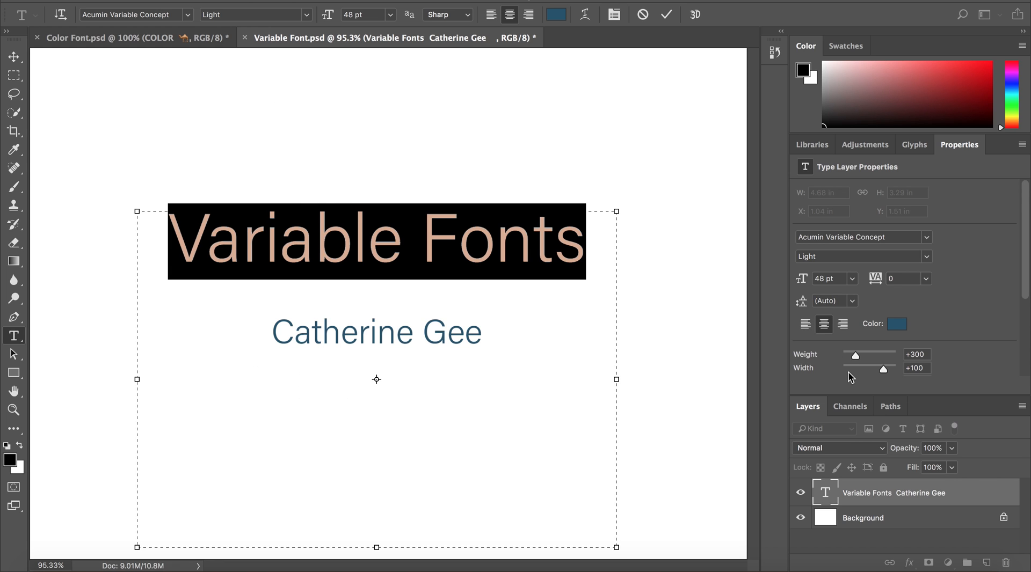
mouse_move(993, 388)
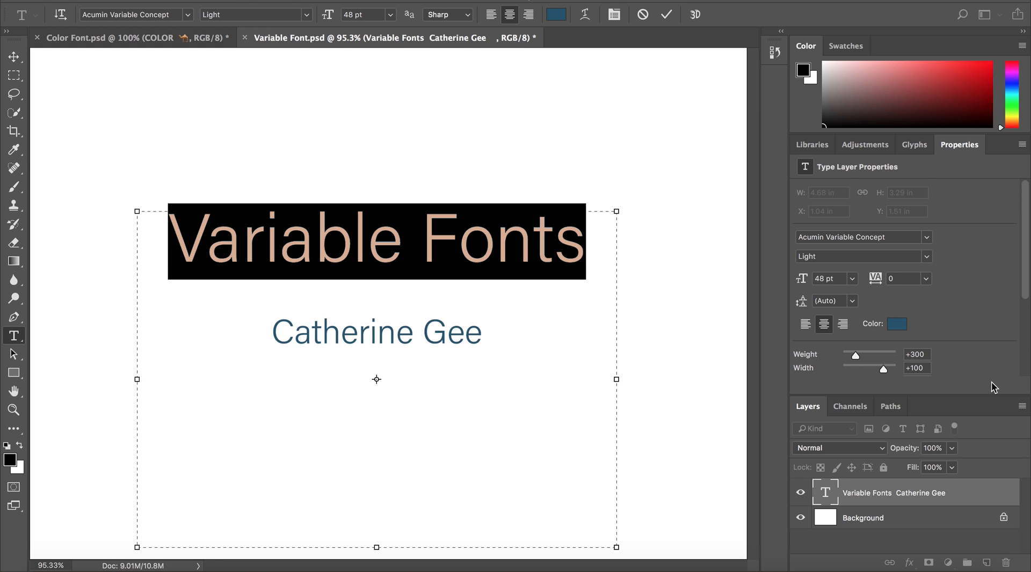
scroll(down, 3)
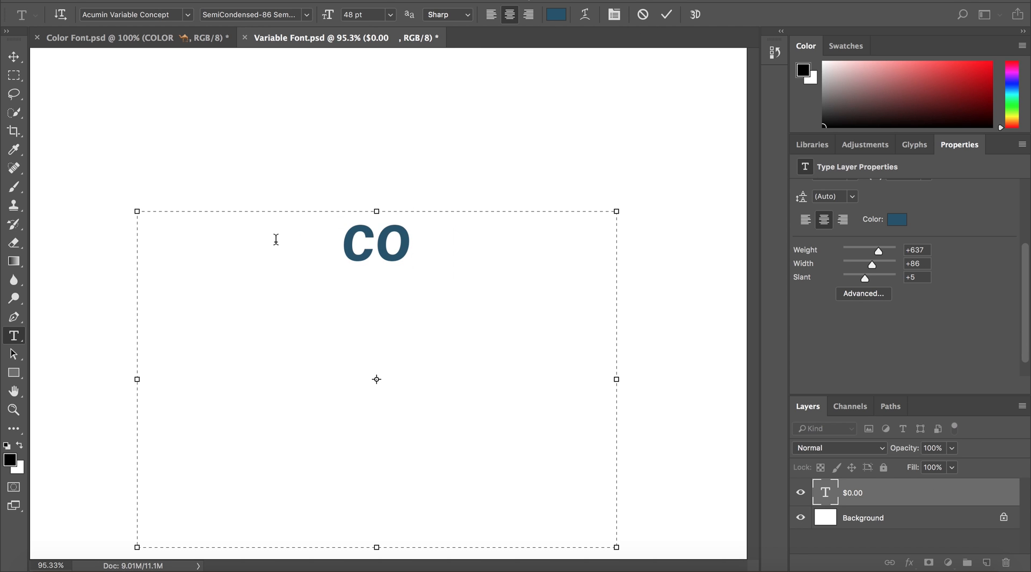
Replace the title text with 'coming soon' at weight 637, width 86, slant 5.
text(coming soon)
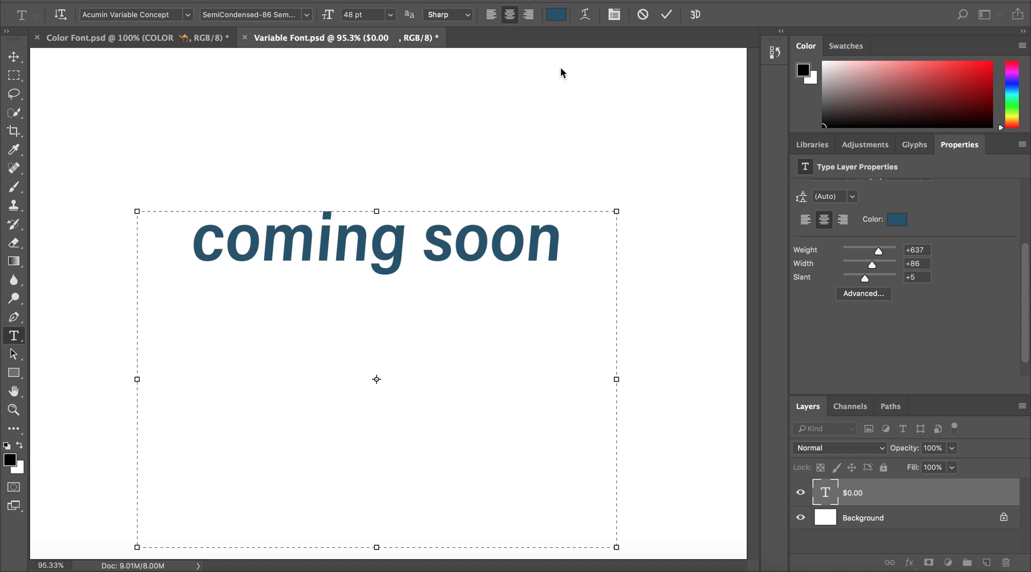